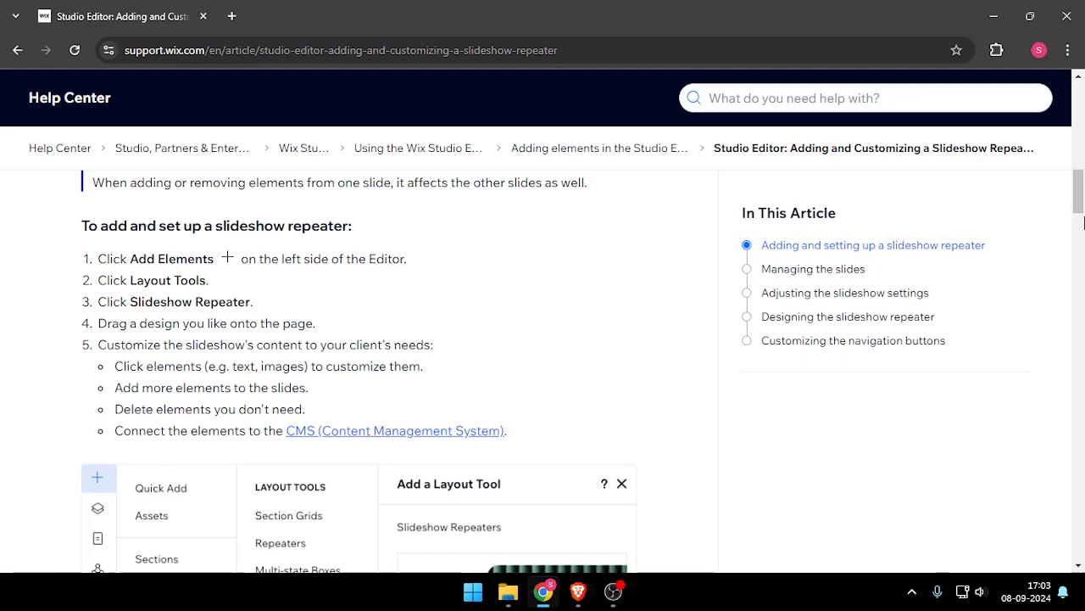
pyautogui.scroll(-3)
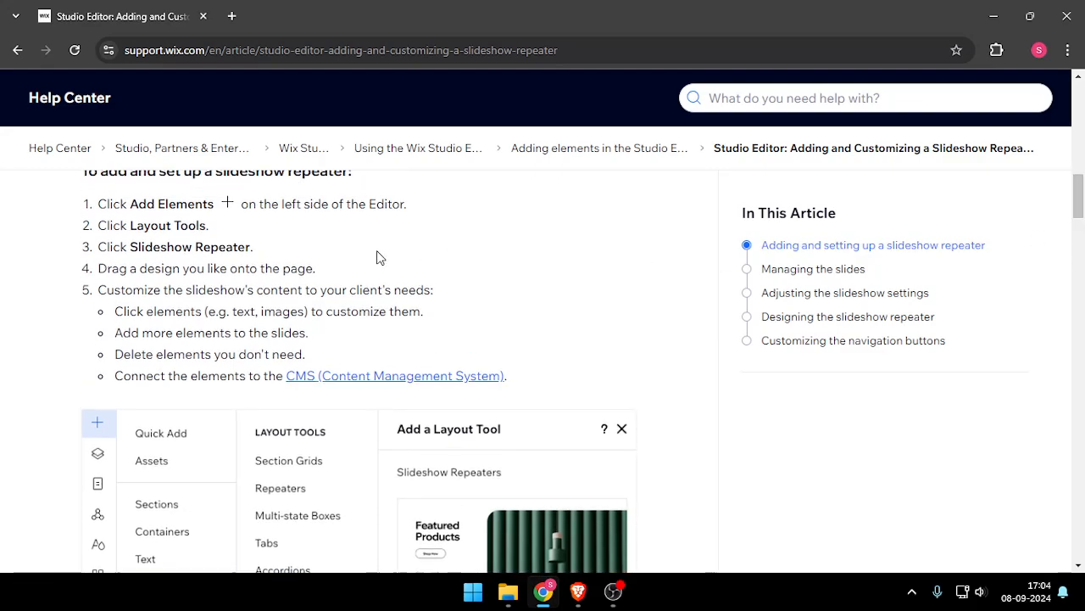
pyautogui.moveTo(92, 424)
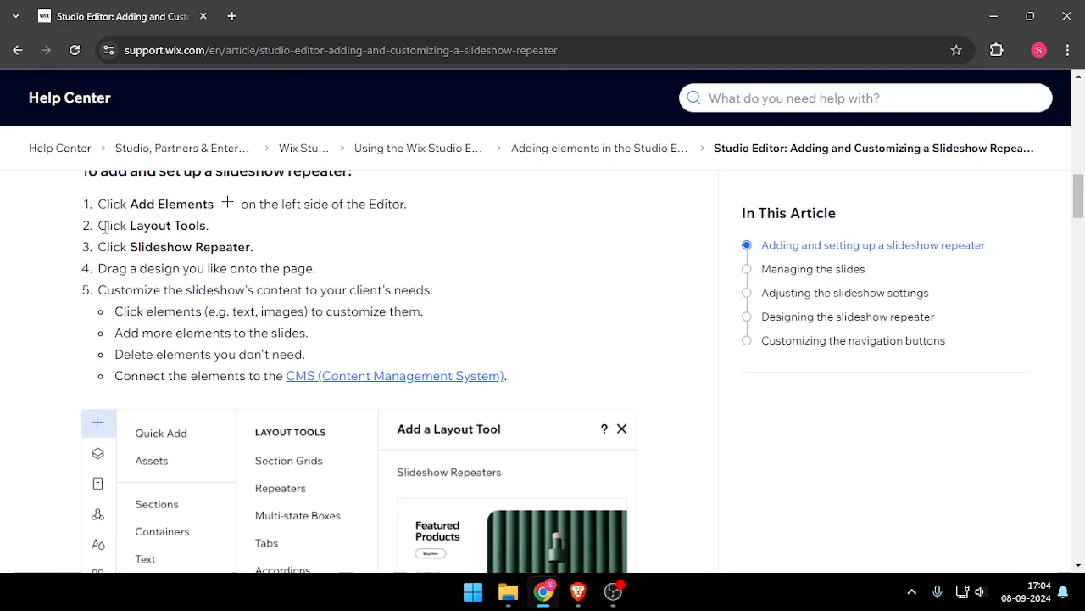
pyautogui.scroll(-3)
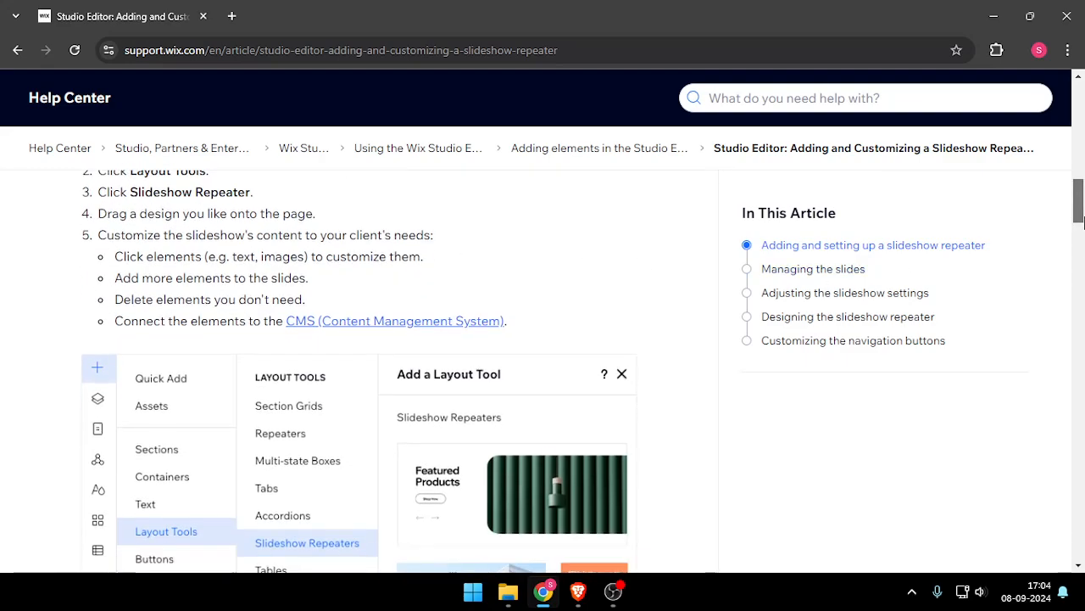
pyautogui.scroll(-3)
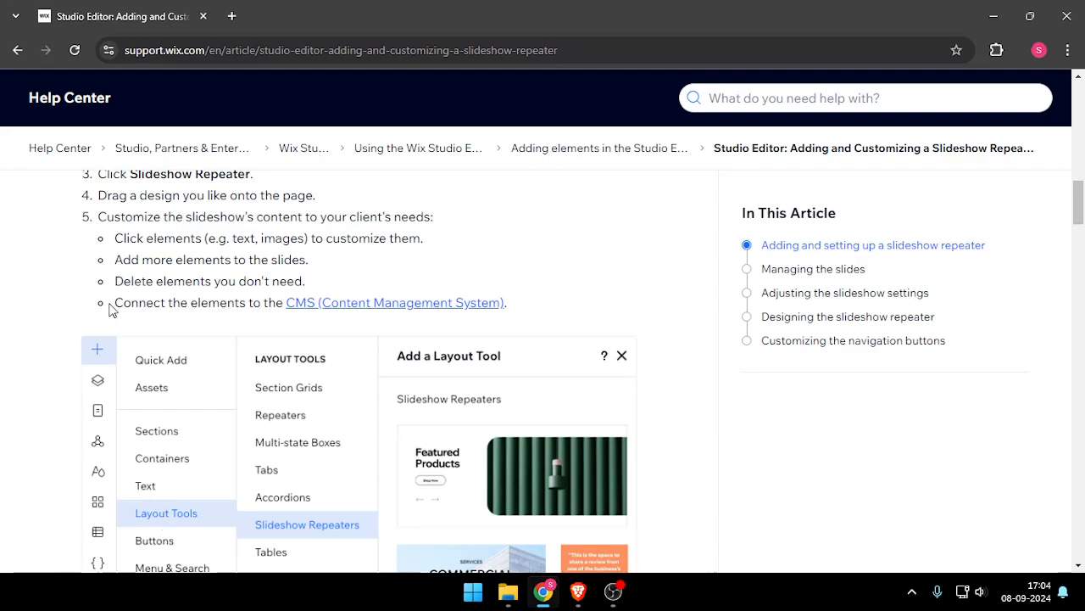
pyautogui.moveTo(241, 532)
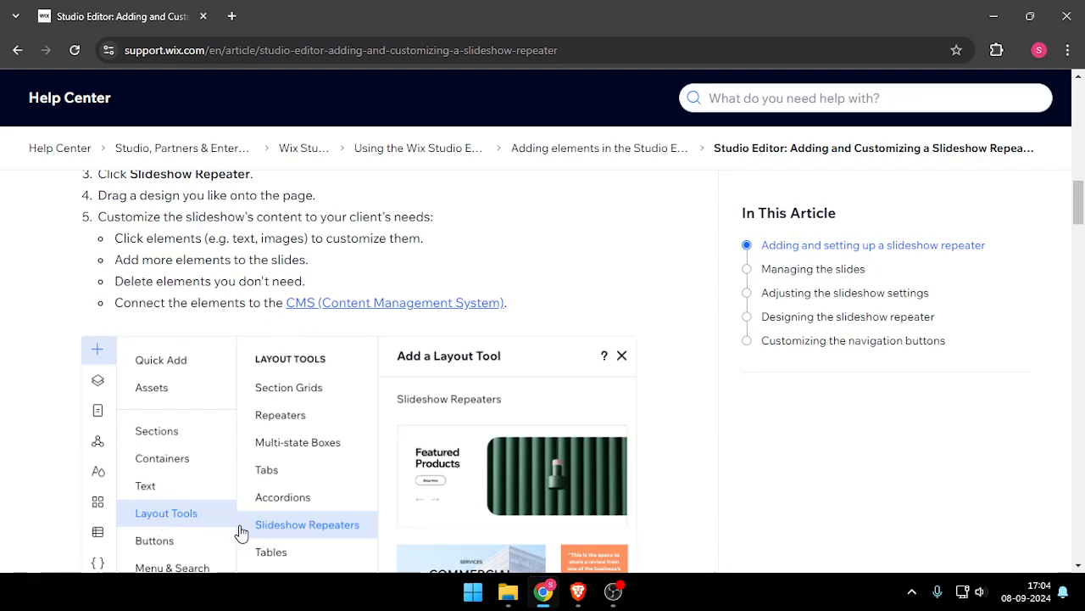
pyautogui.moveTo(251, 502)
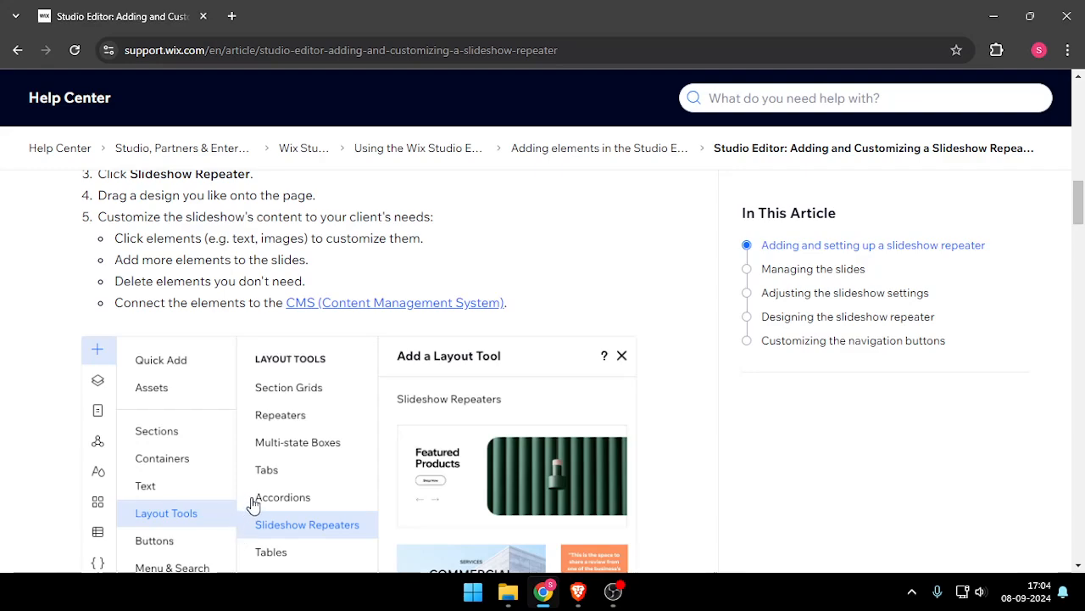
pyautogui.moveTo(146, 238)
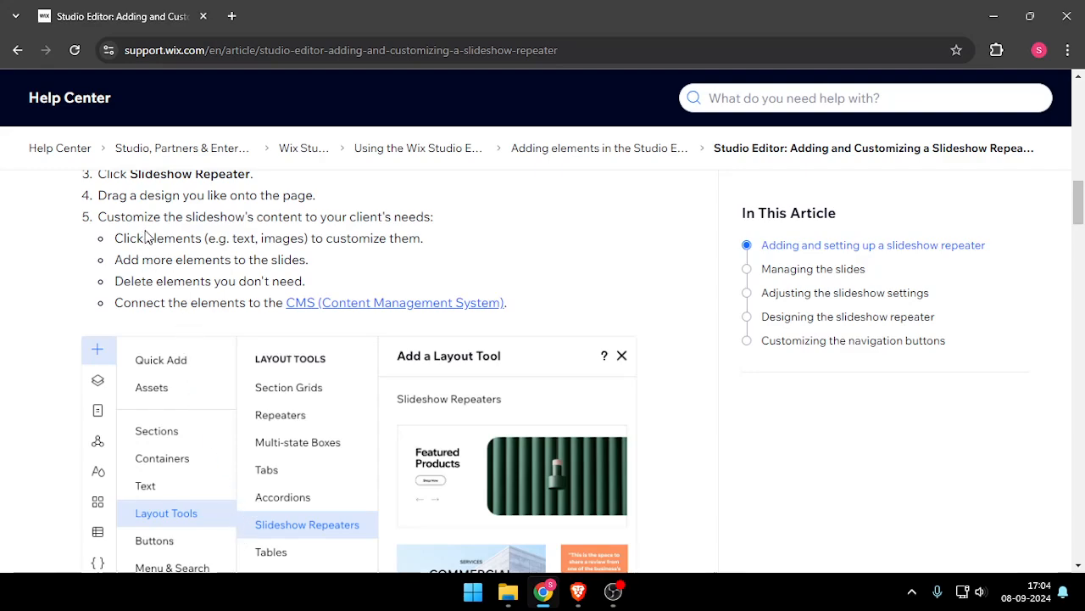
pyautogui.moveTo(465, 522)
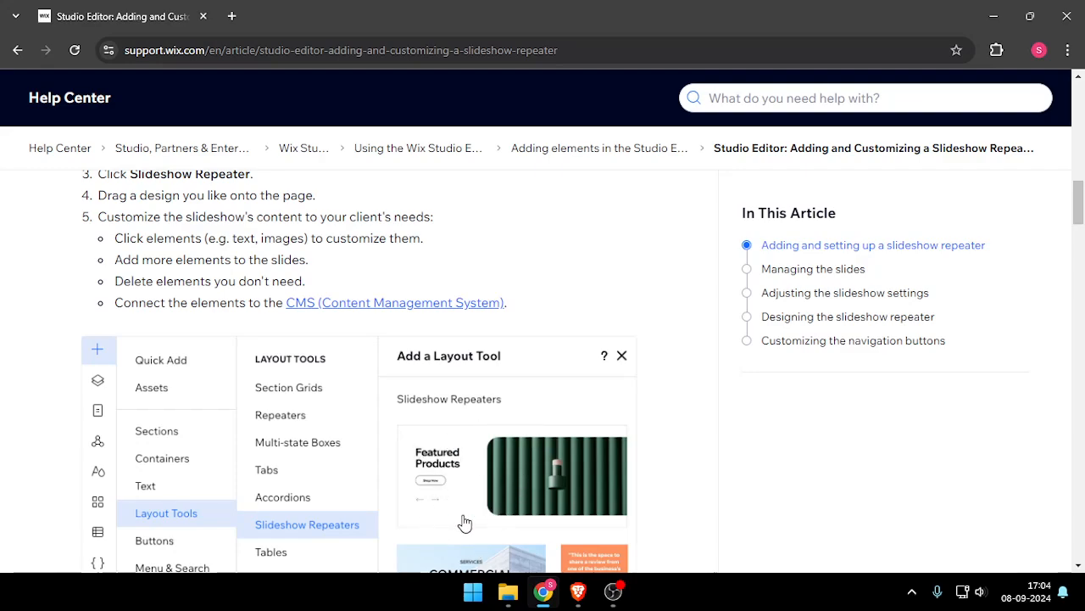
pyautogui.moveTo(135, 212)
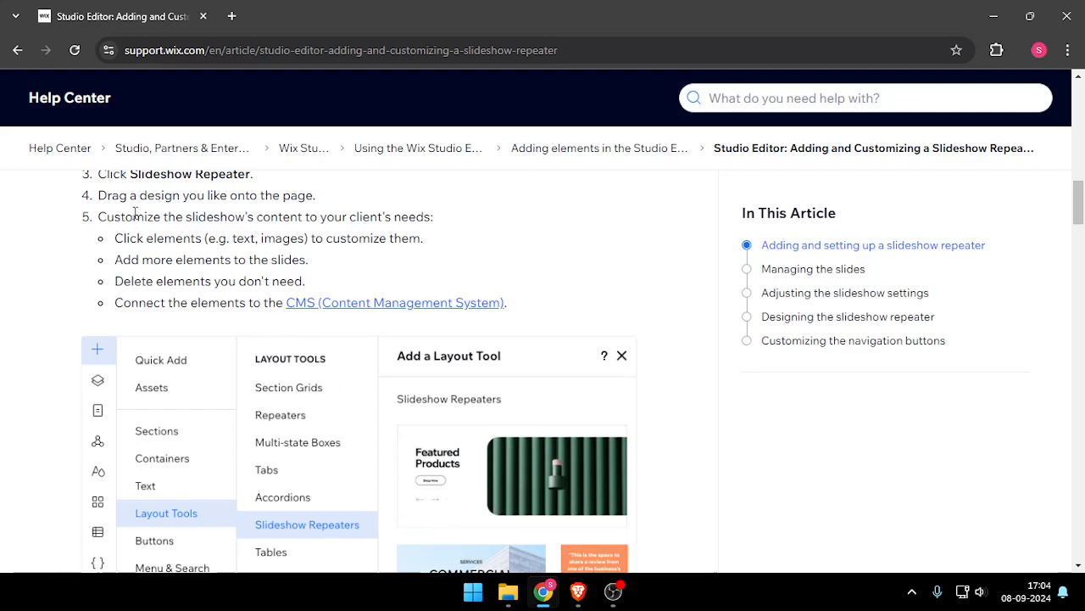
pyautogui.moveTo(214, 258)
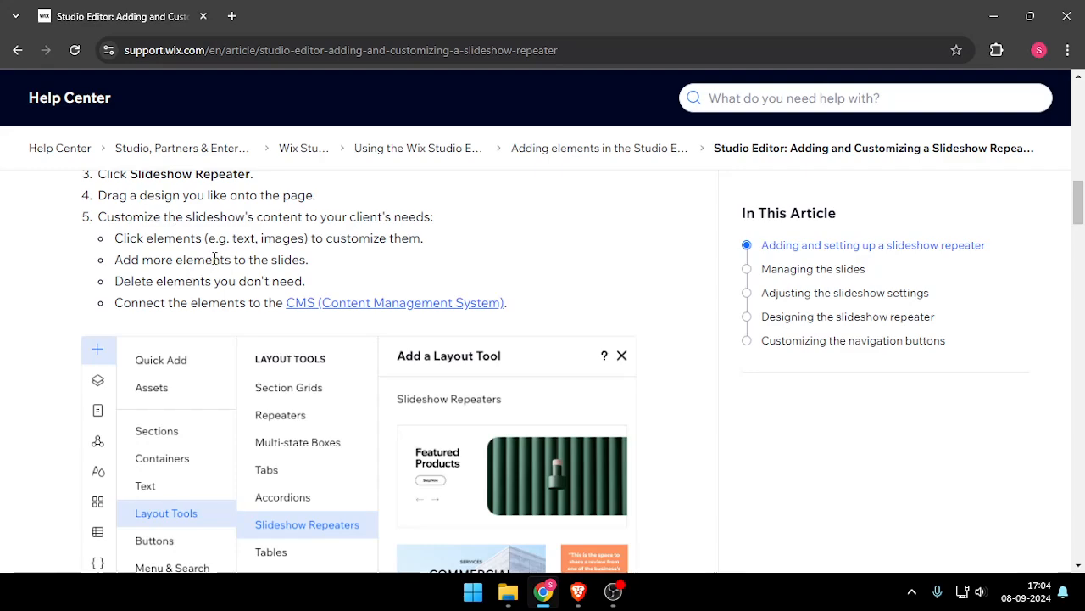
pyautogui.moveTo(511, 394)
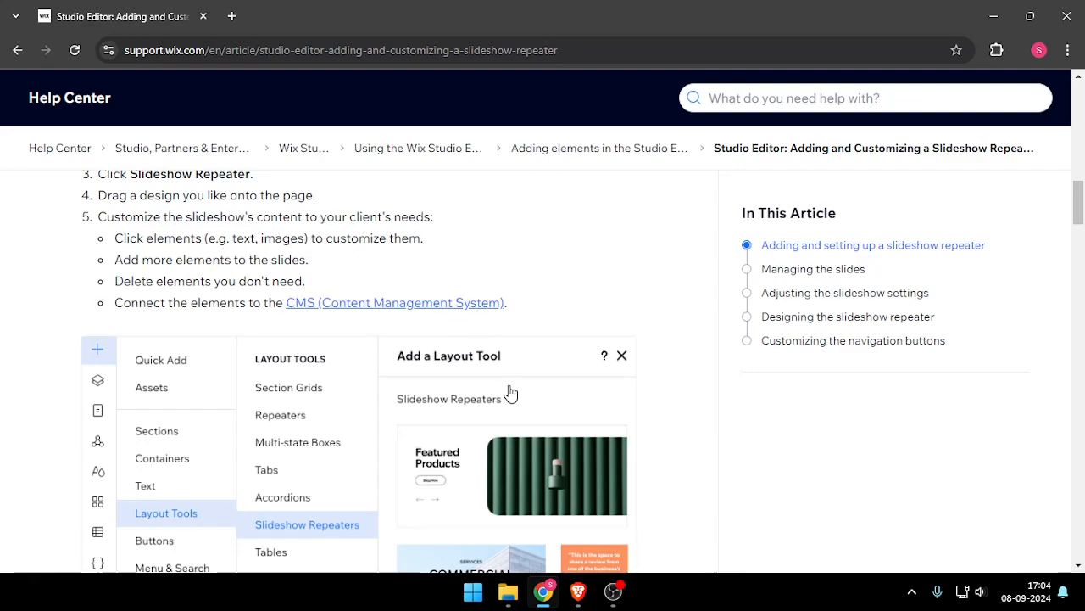